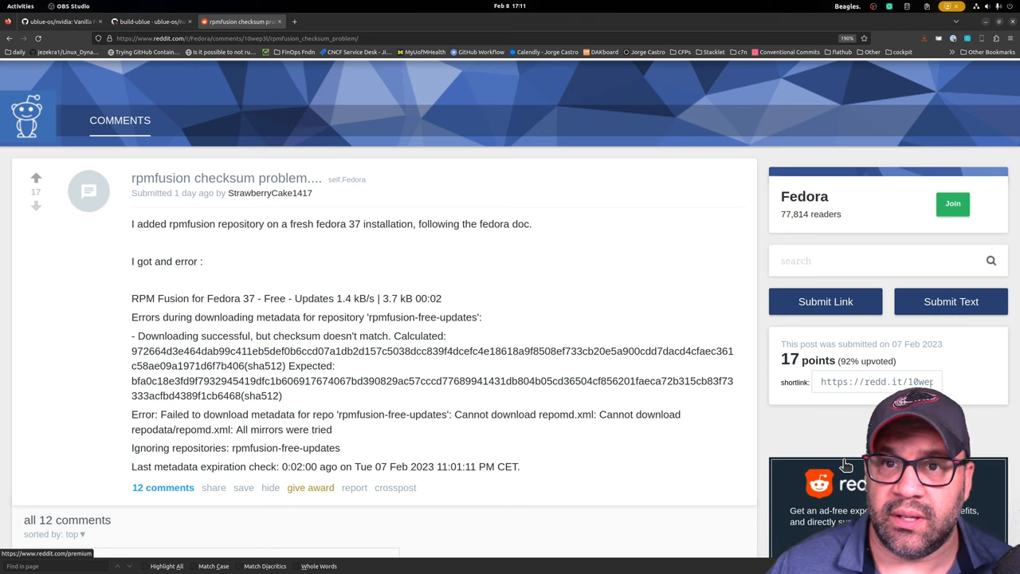
mouse_move(757, 510)
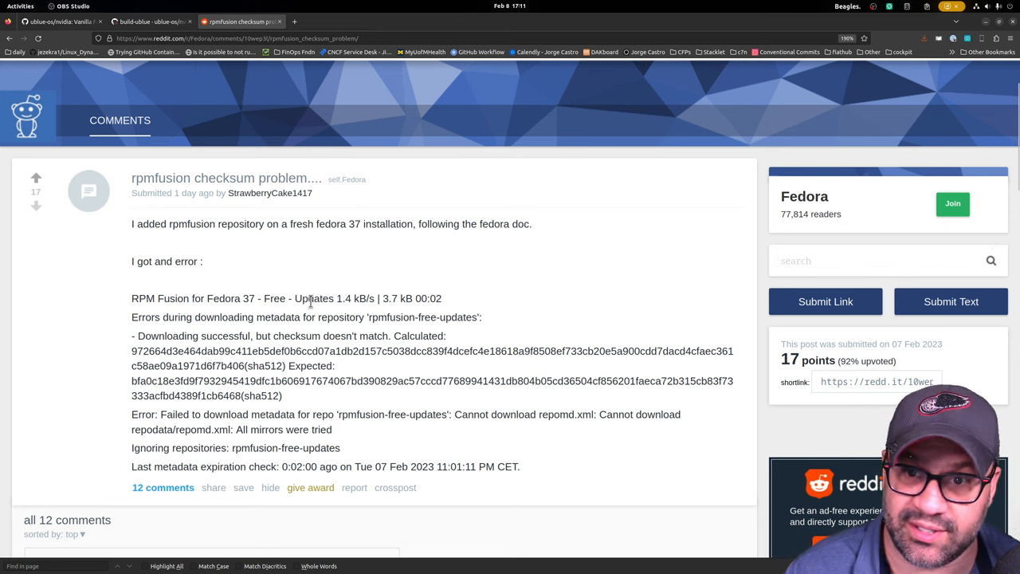
- Switch to the GitHub tab showing the failed build-ublue #74 job log for the kinoite image
scroll(down, 3)
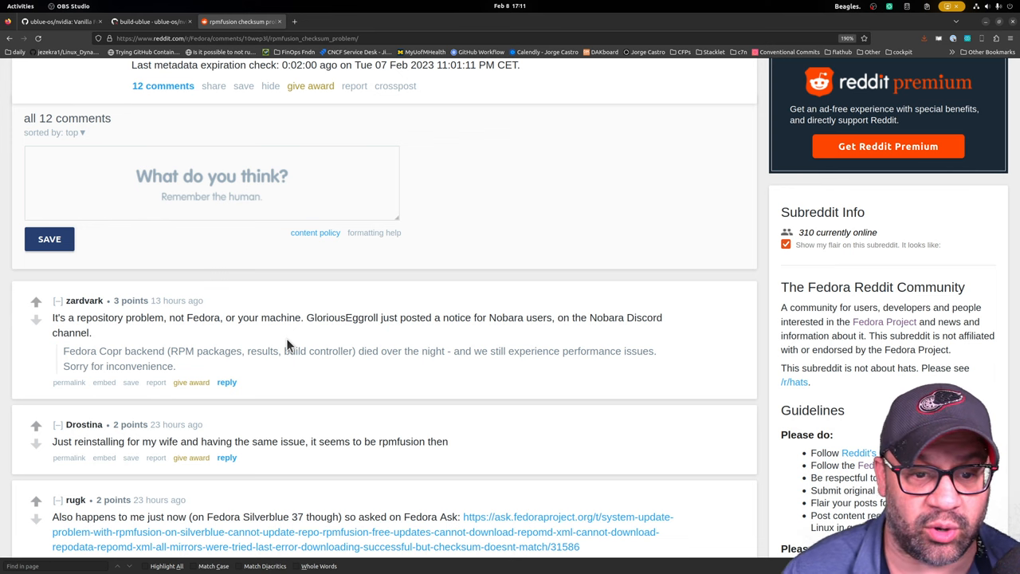
scroll(down, 3)
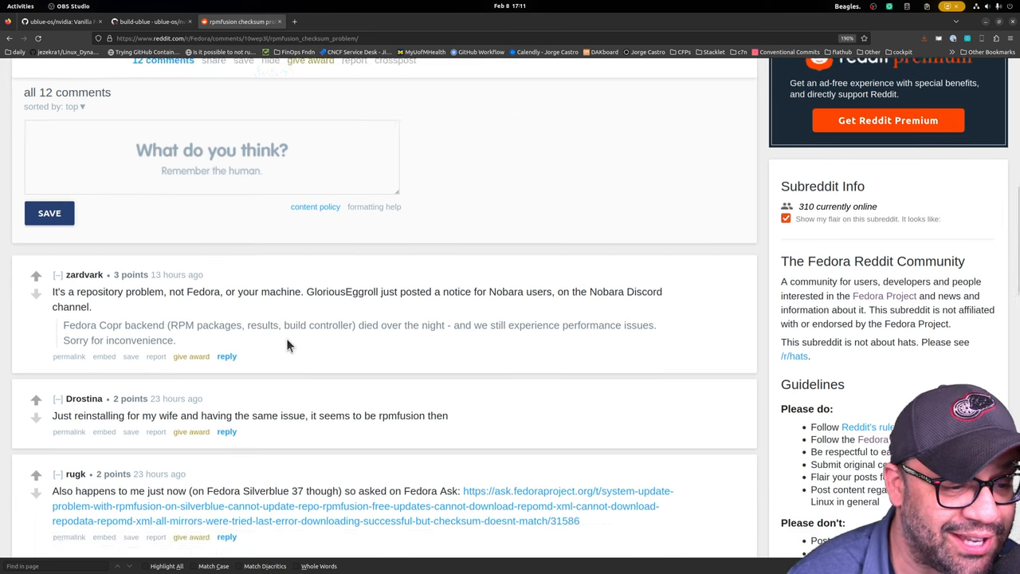
scroll(down, 3)
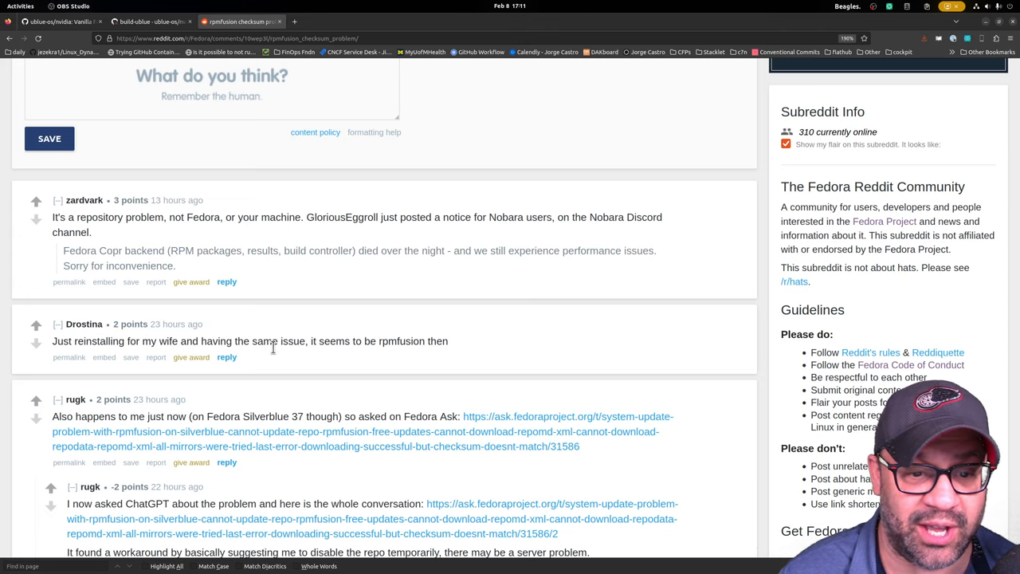
scroll(down, 3)
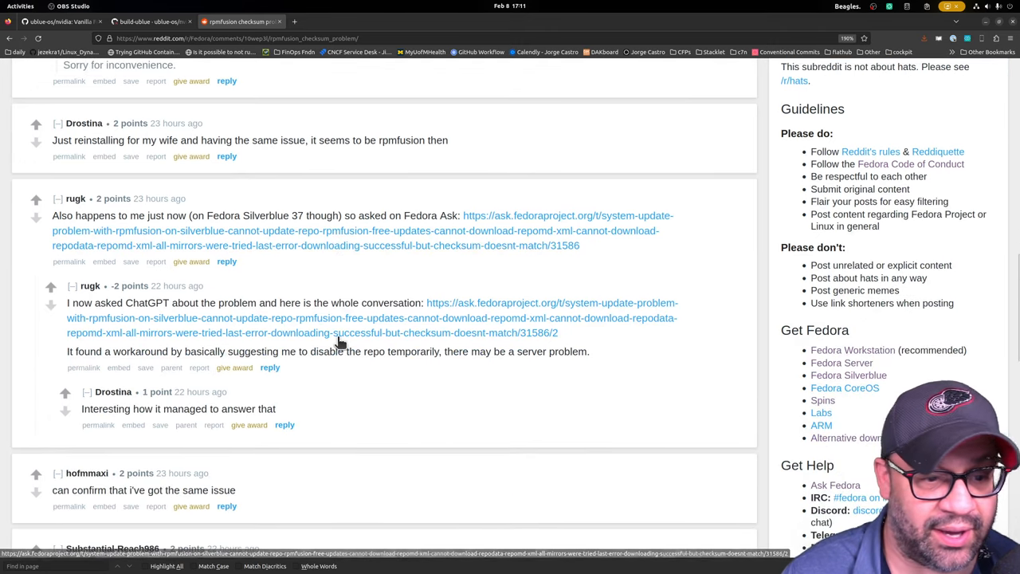
scroll(down, 3)
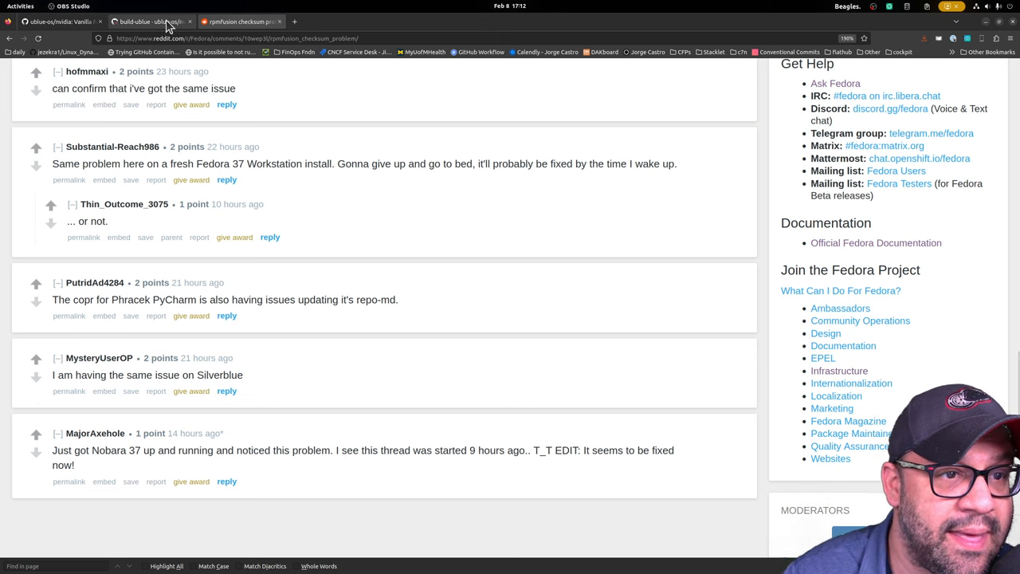
click(147, 22)
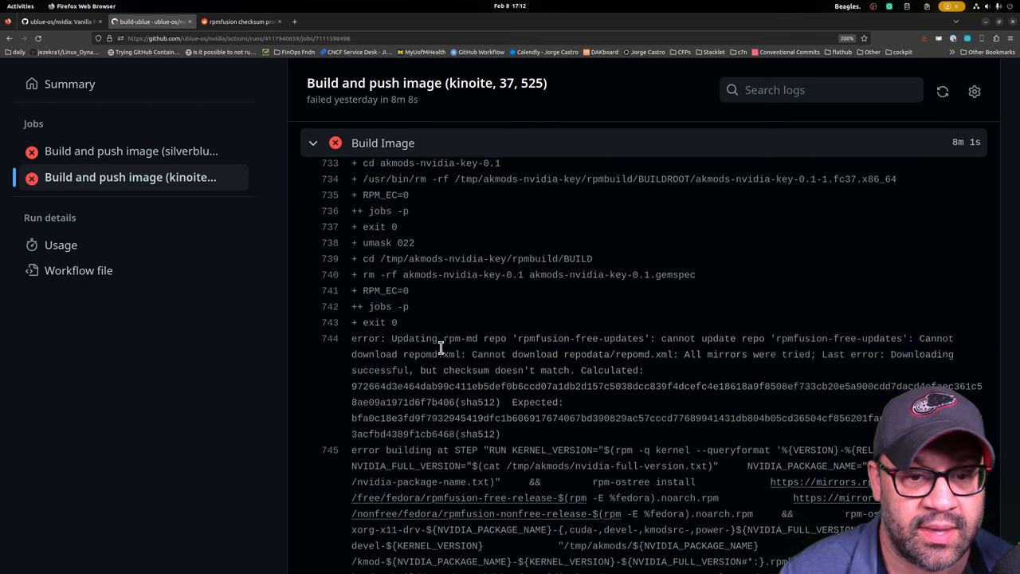
scroll(down, 3)
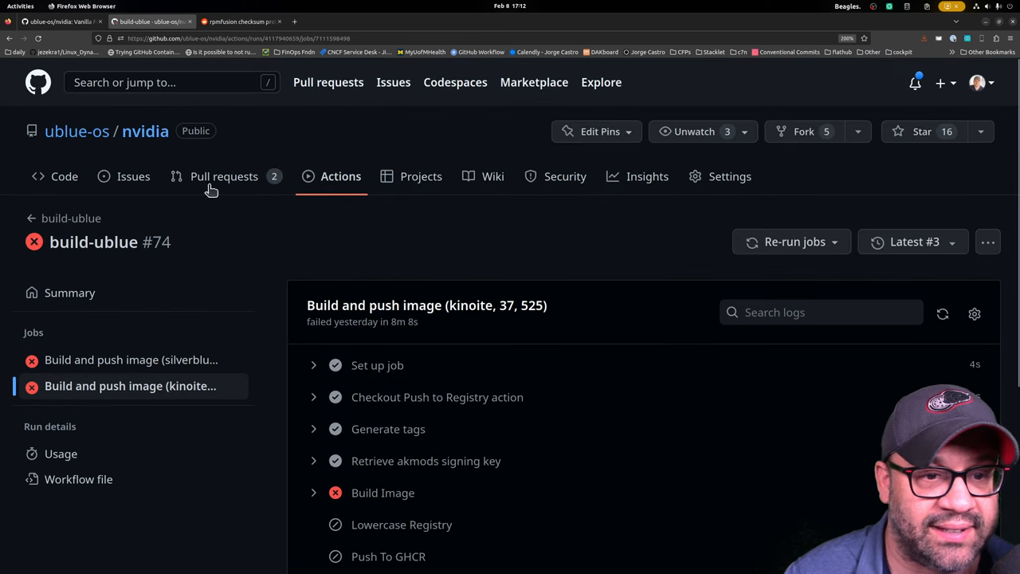
- List all 109 workflow runs of ublue-os/nvidia via Actions and scroll through them
click(342, 175)
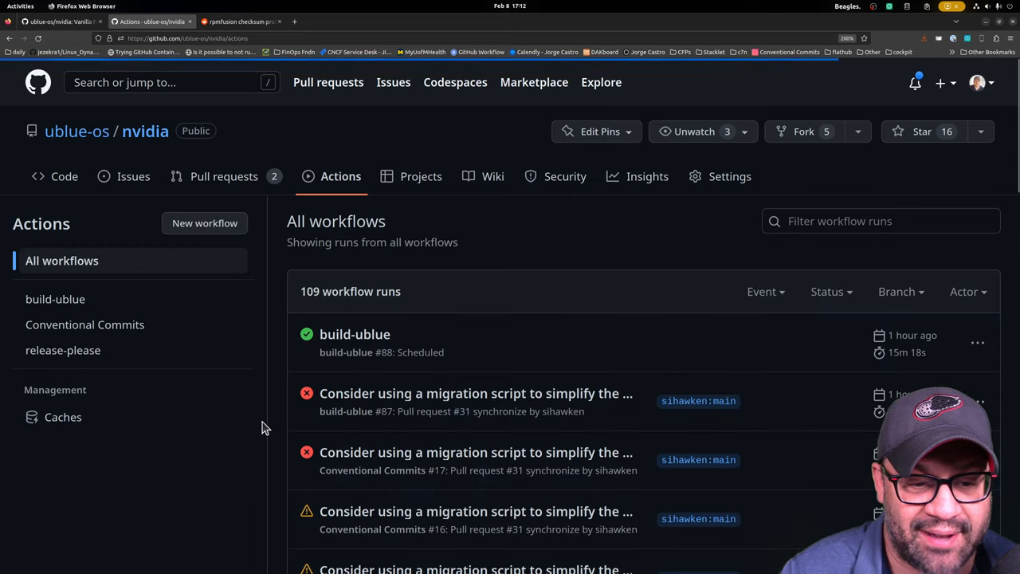
scroll(down, 3)
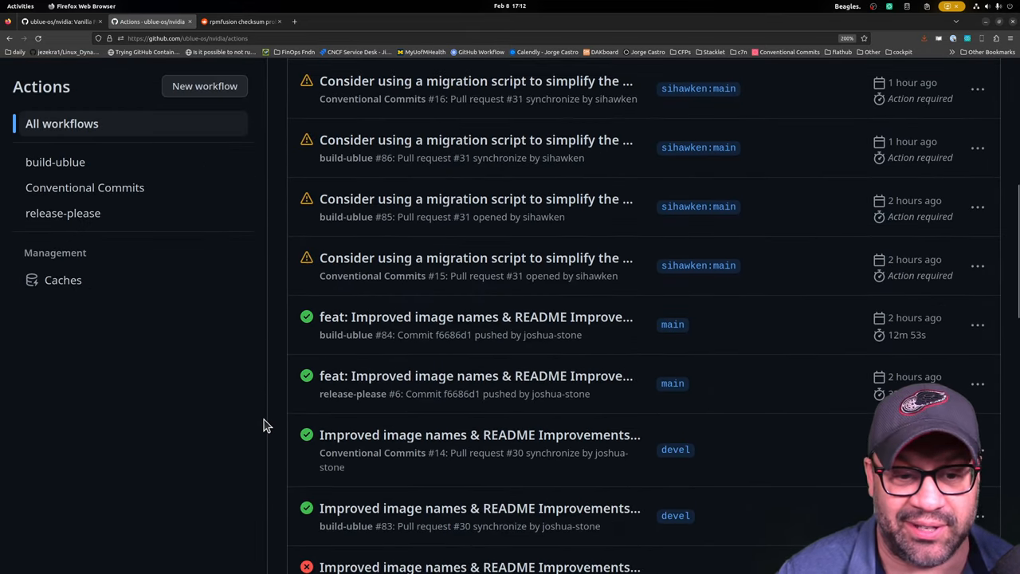
scroll(down, 3)
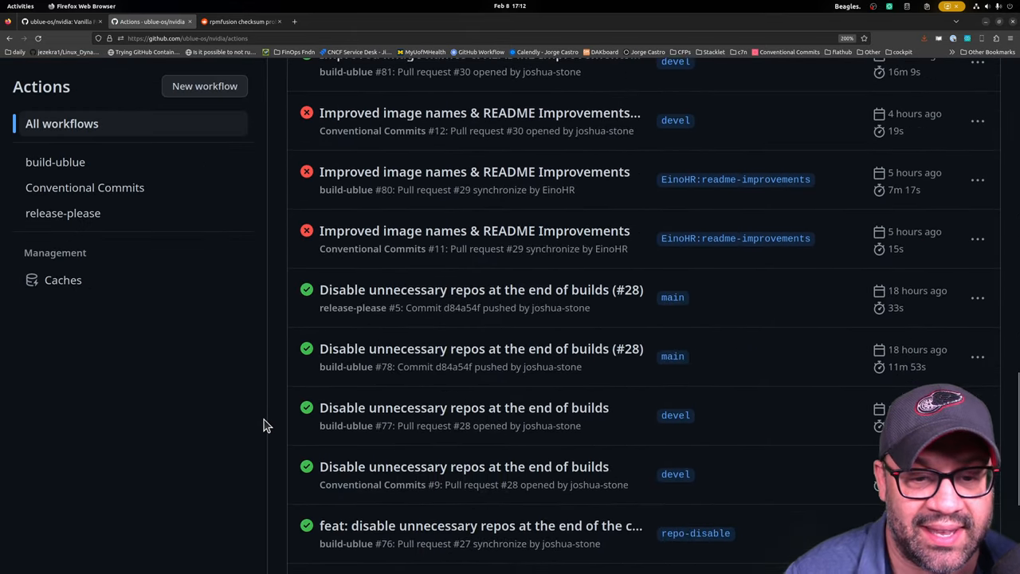
scroll(down, 3)
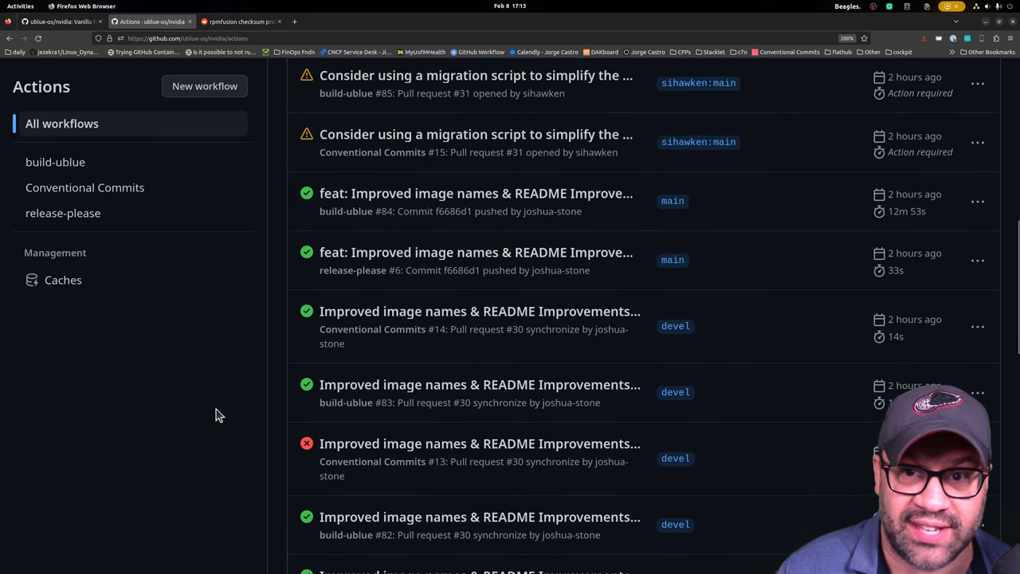
- Open the nvidia container package from the repository's Packages sidebar section
scroll(up, 3)
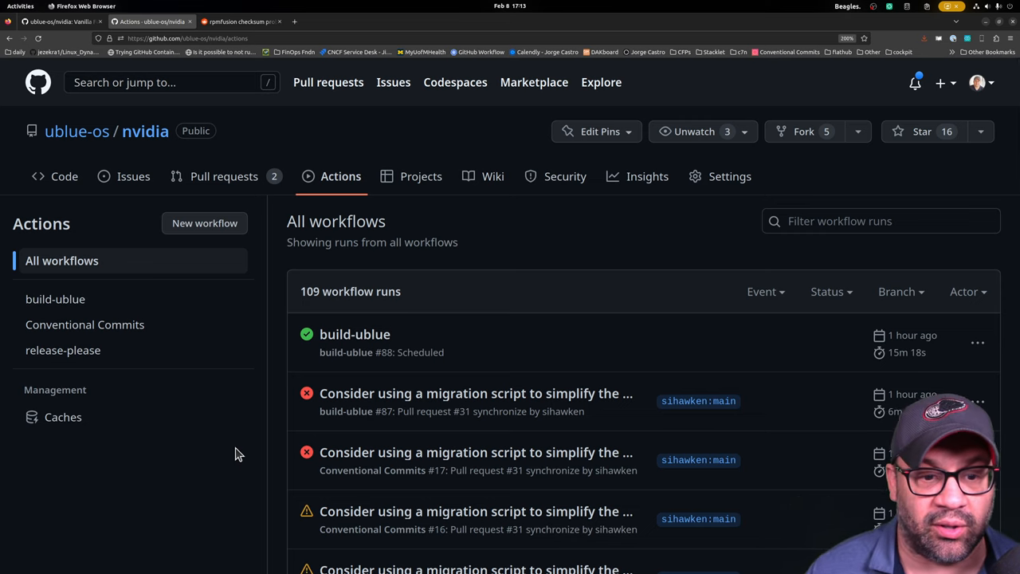
mouse_move(395, 169)
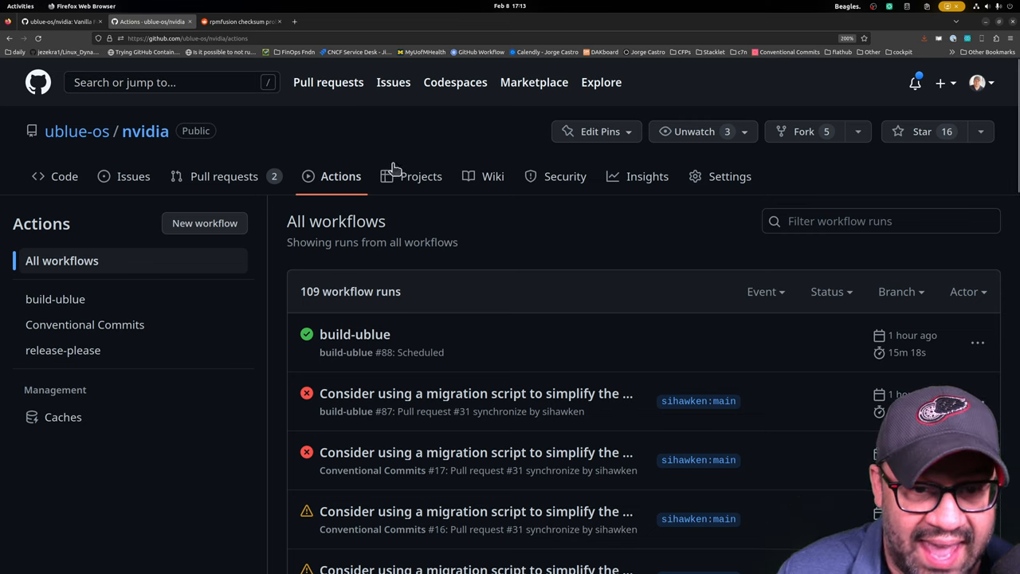
mouse_move(450, 226)
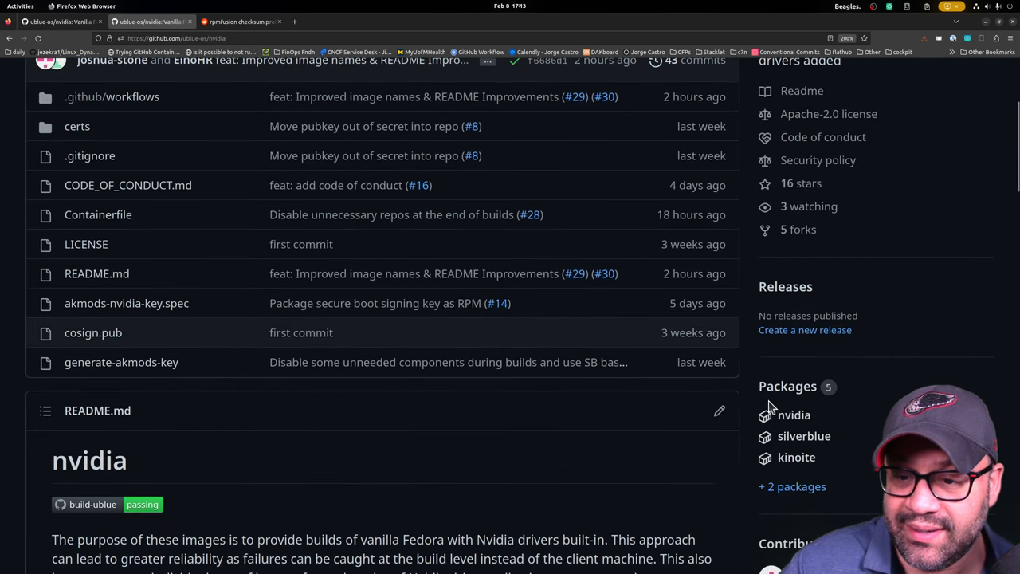
mouse_move(449, 362)
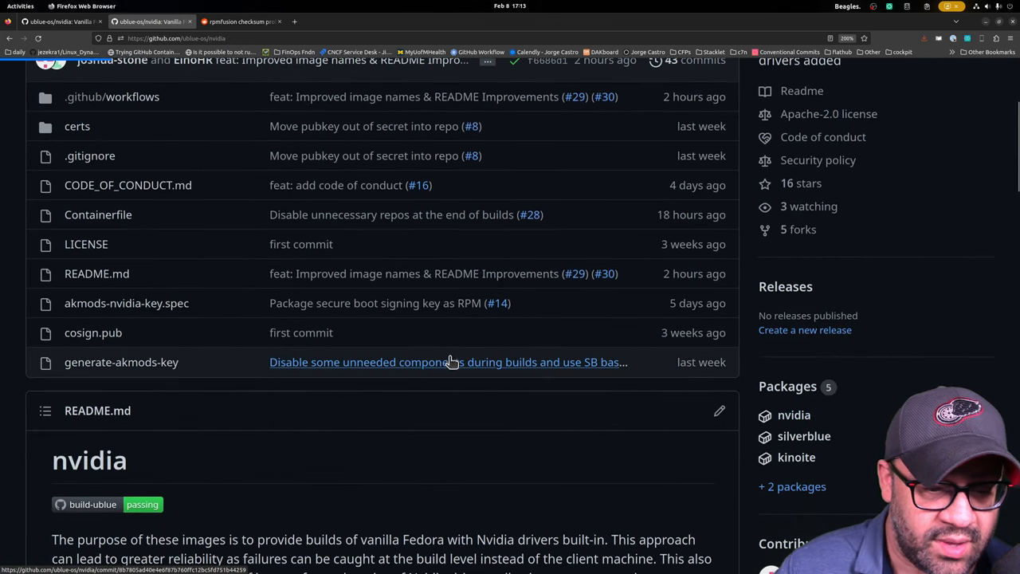
click(794, 414)
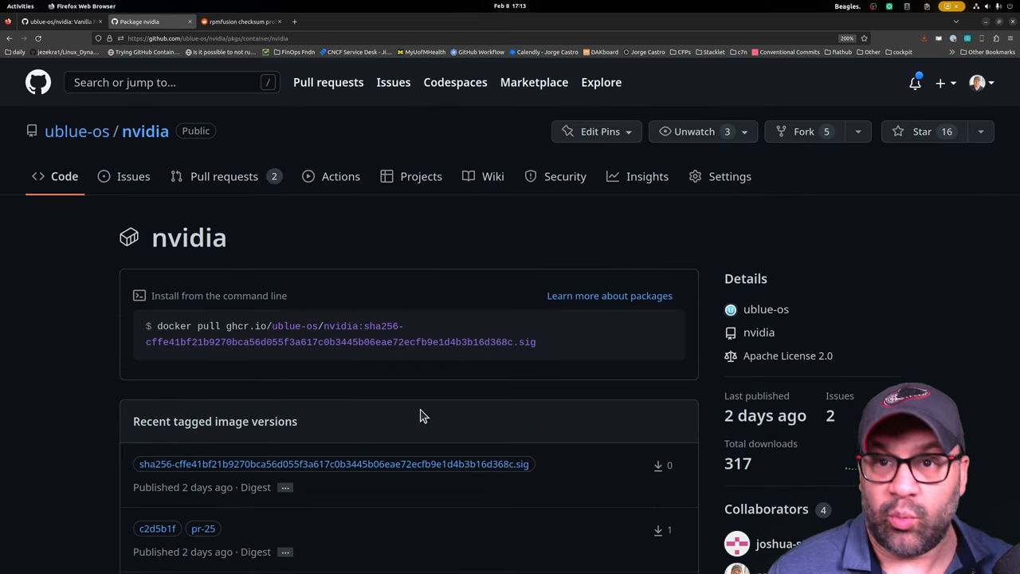
scroll(down, 3)
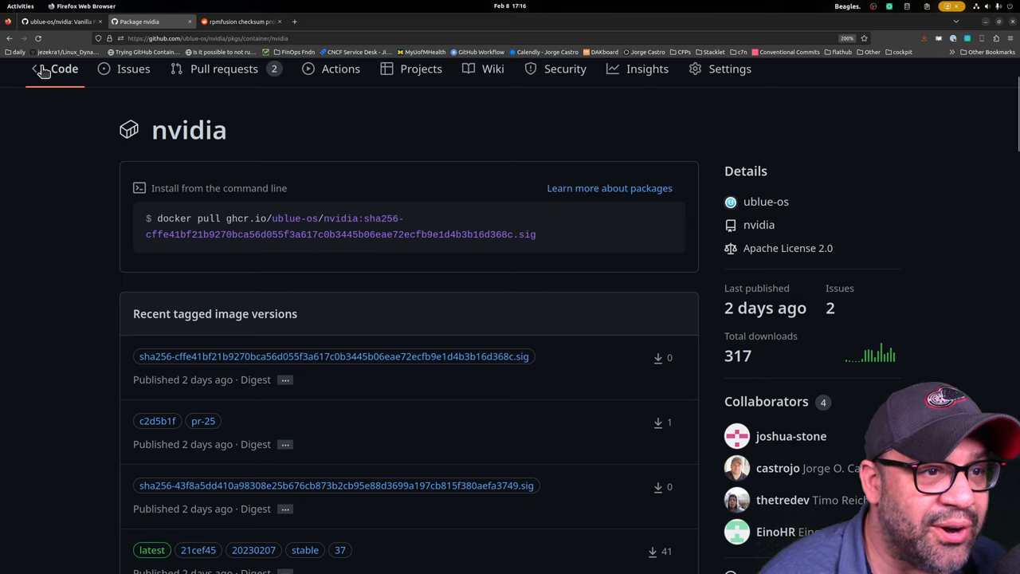
click(54, 69)
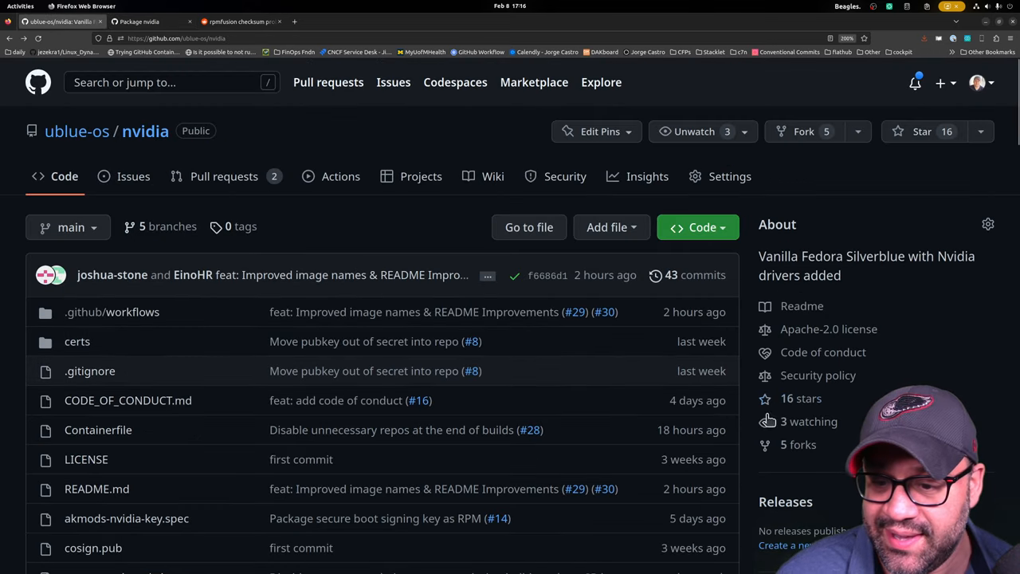
- View the kinoite package, then follow the ublue-os owner link to the org's 14-package list
scroll(down, 3)
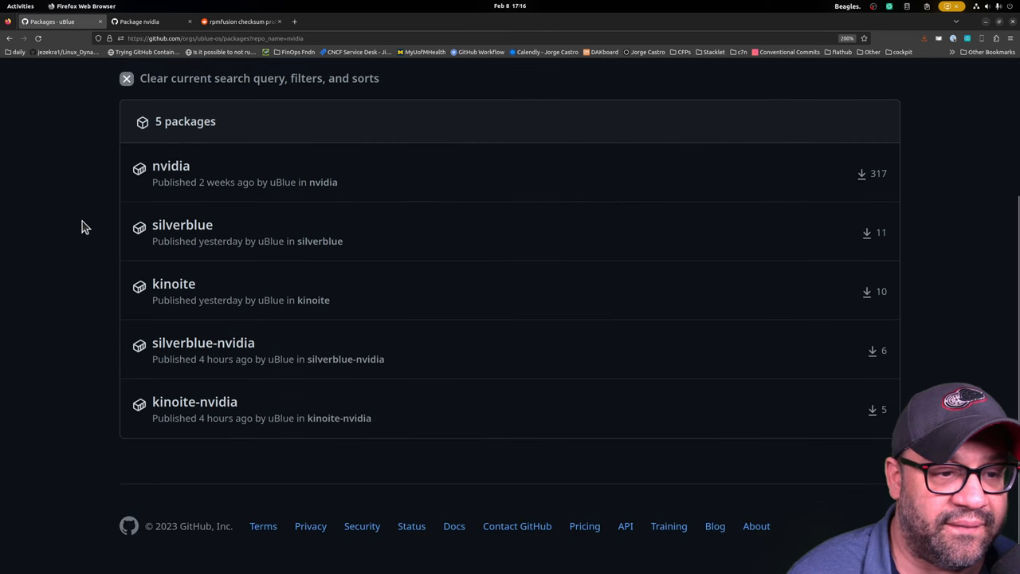
mouse_move(328, 520)
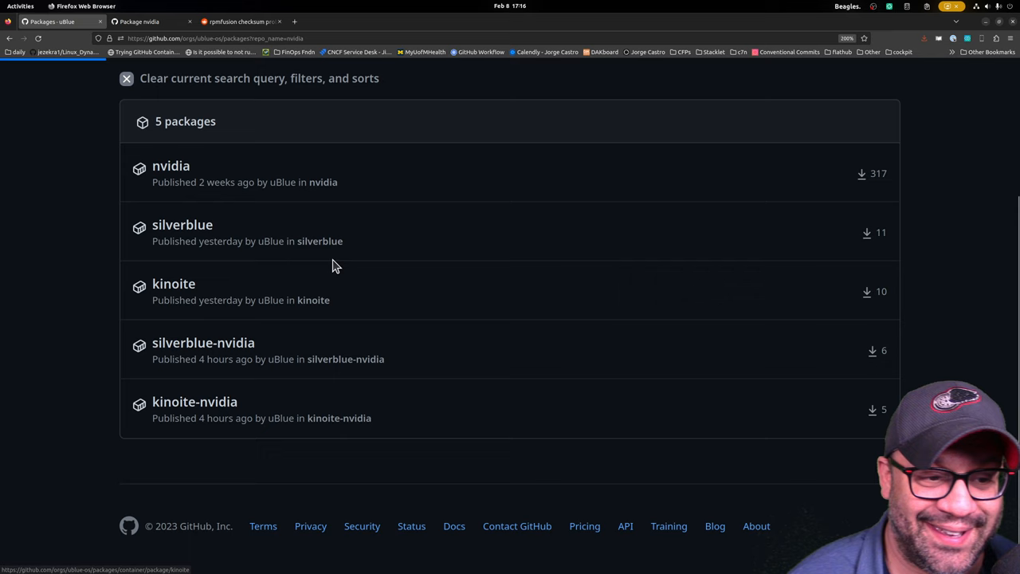
click(174, 284)
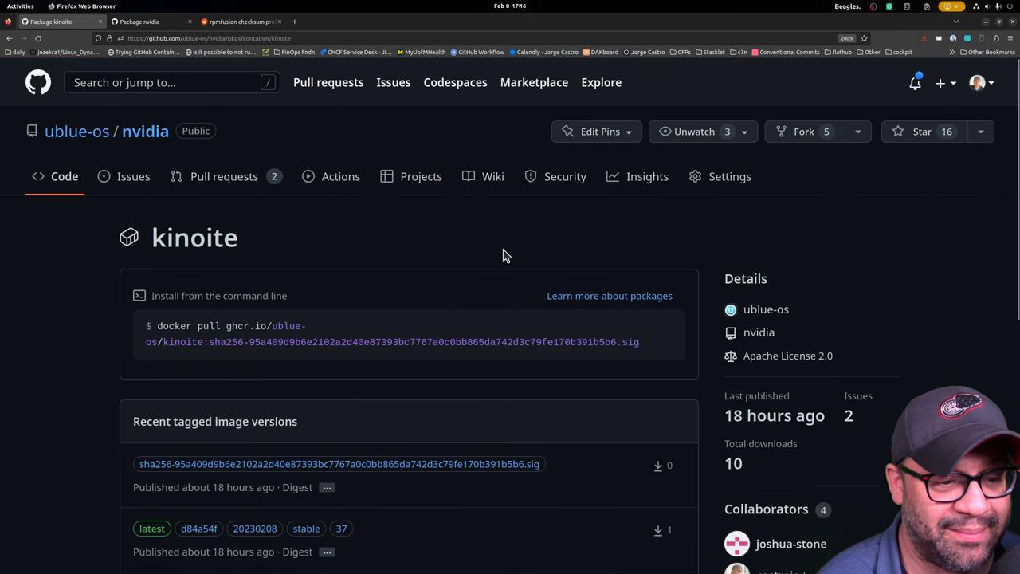
mouse_move(399, 290)
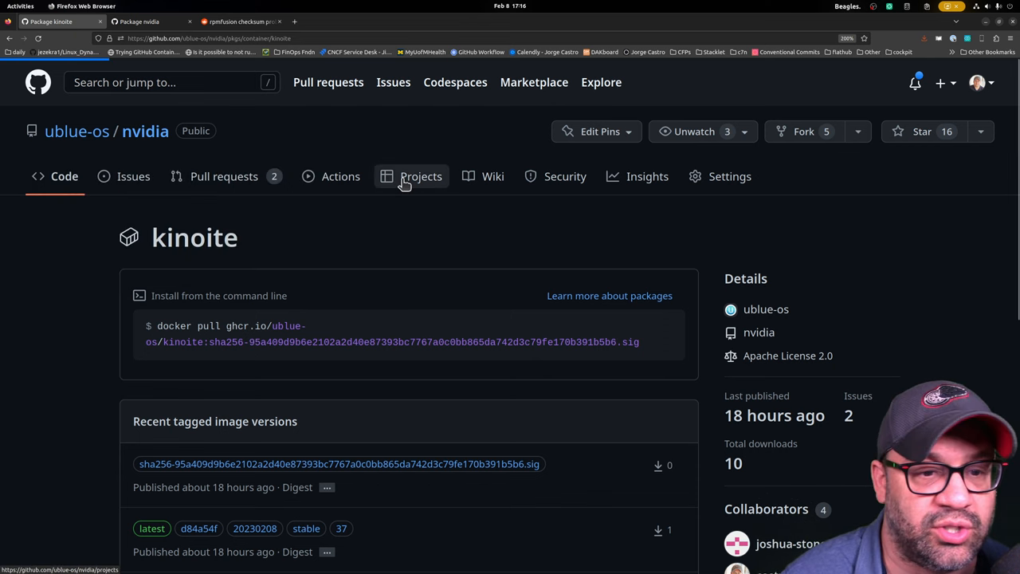
click(76, 130)
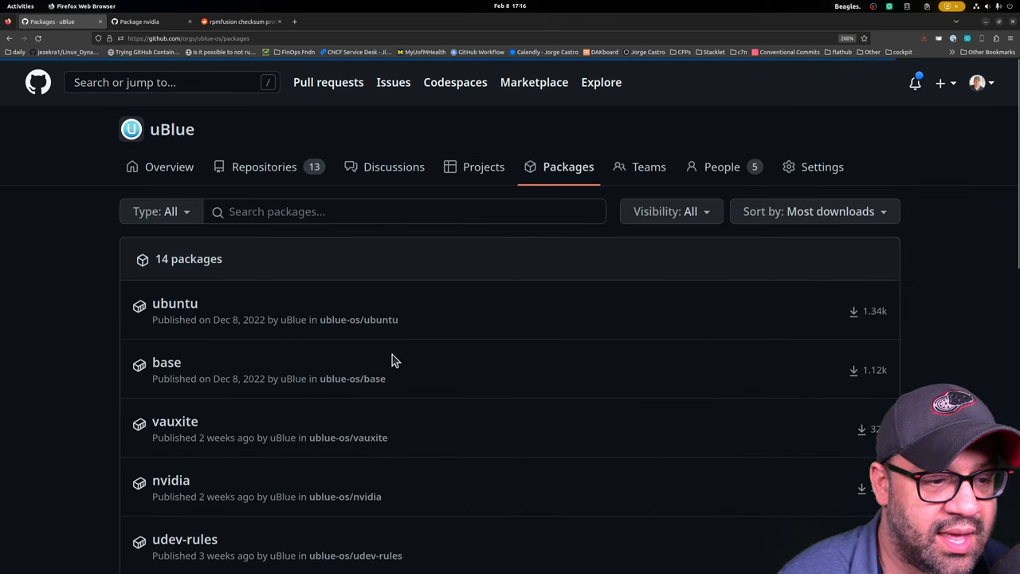
- Scroll through the org package list and go back to the uBlue organization overview
scroll(down, 3)
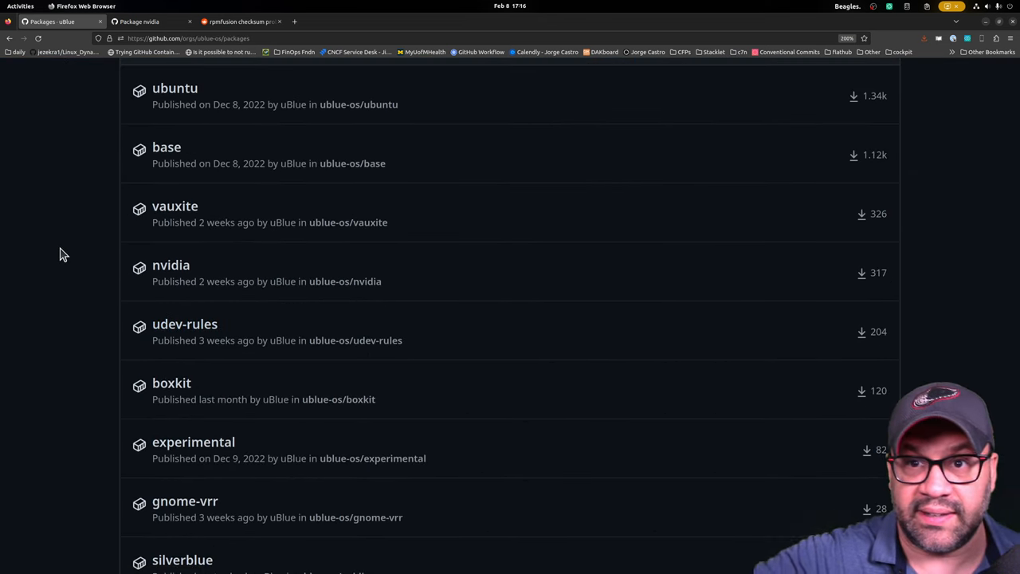
scroll(down, 3)
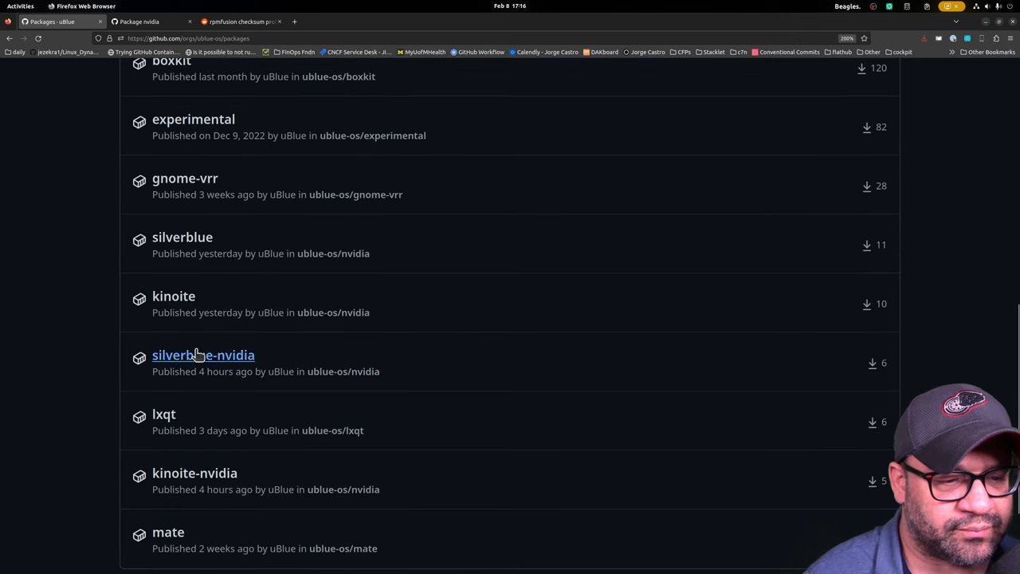
mouse_move(195, 472)
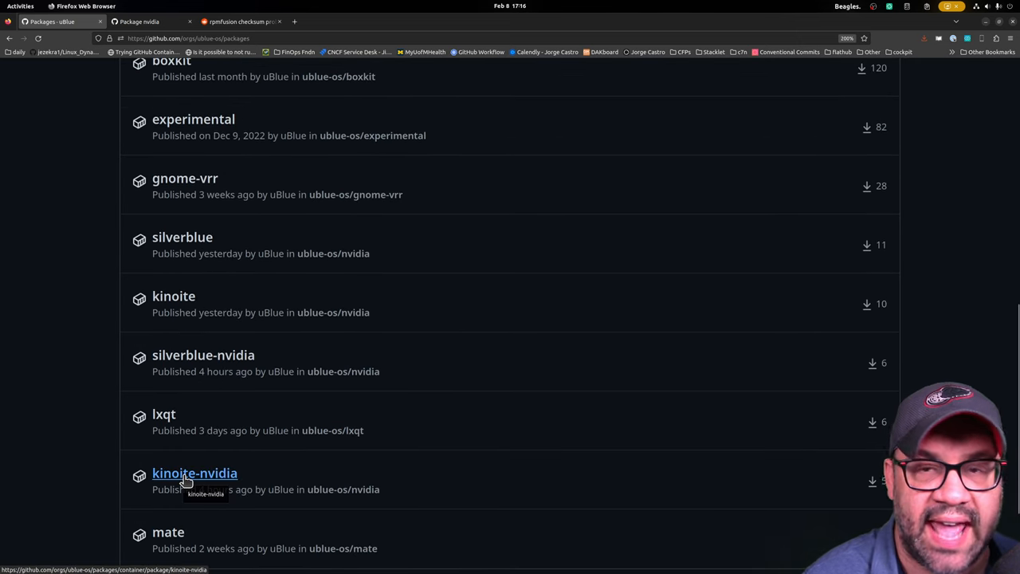
mouse_move(42, 454)
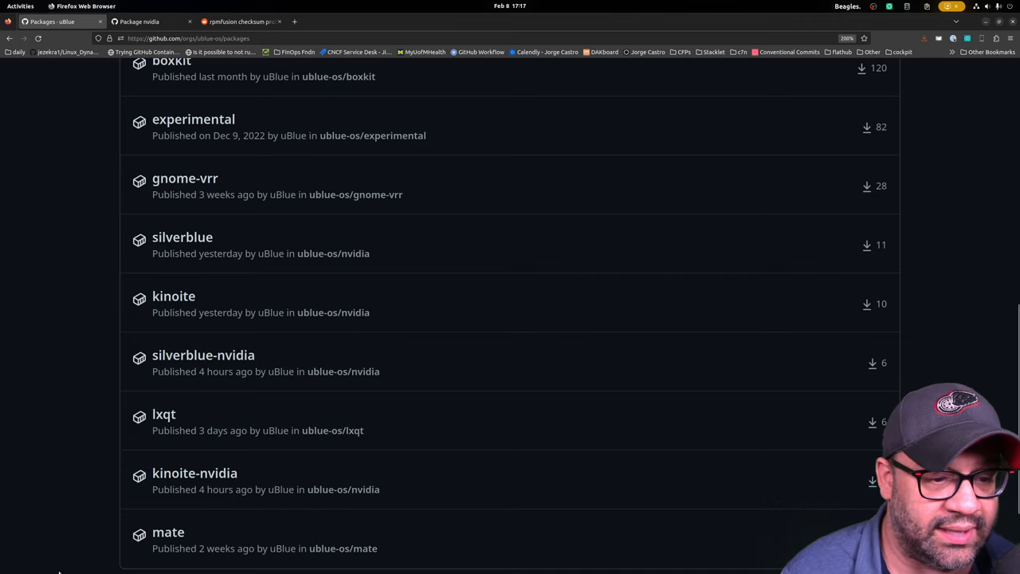
scroll(up, 3)
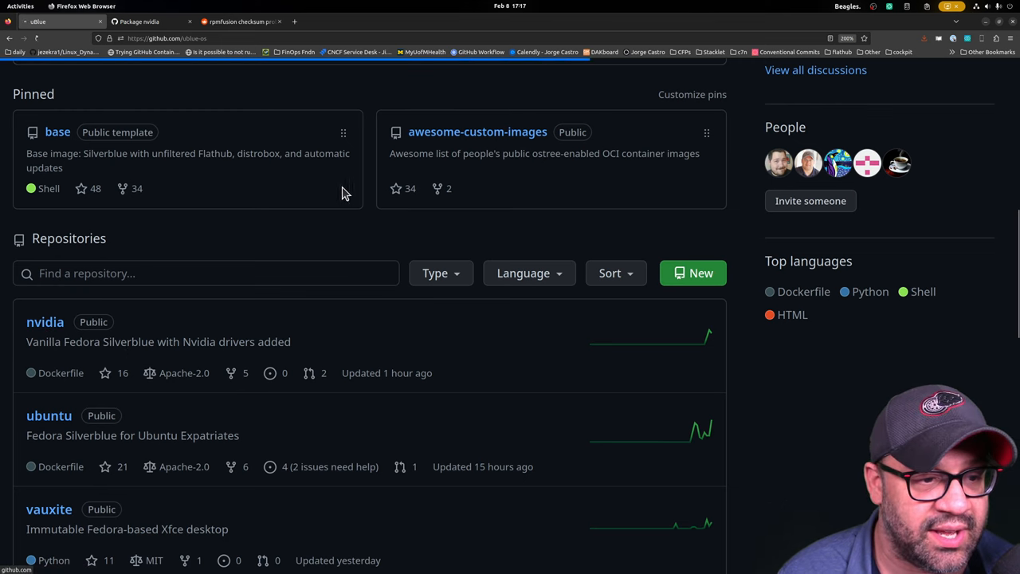
click(45, 322)
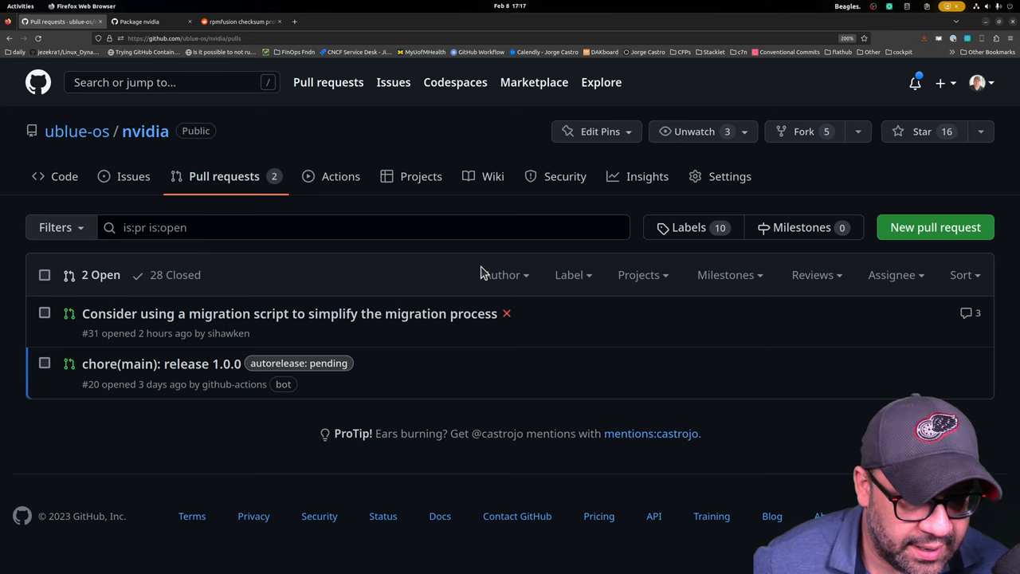
mouse_move(623, 393)
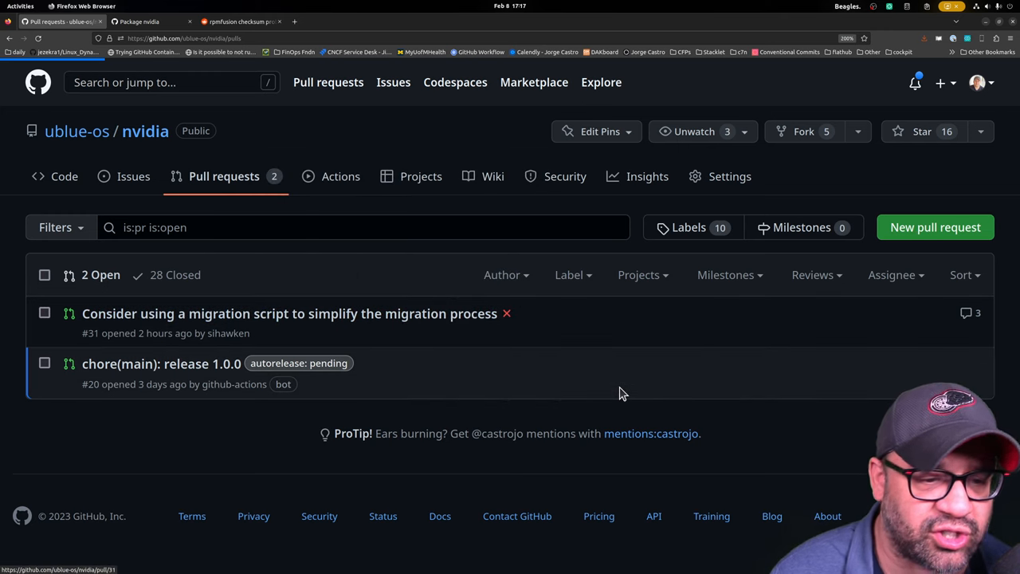
click(290, 313)
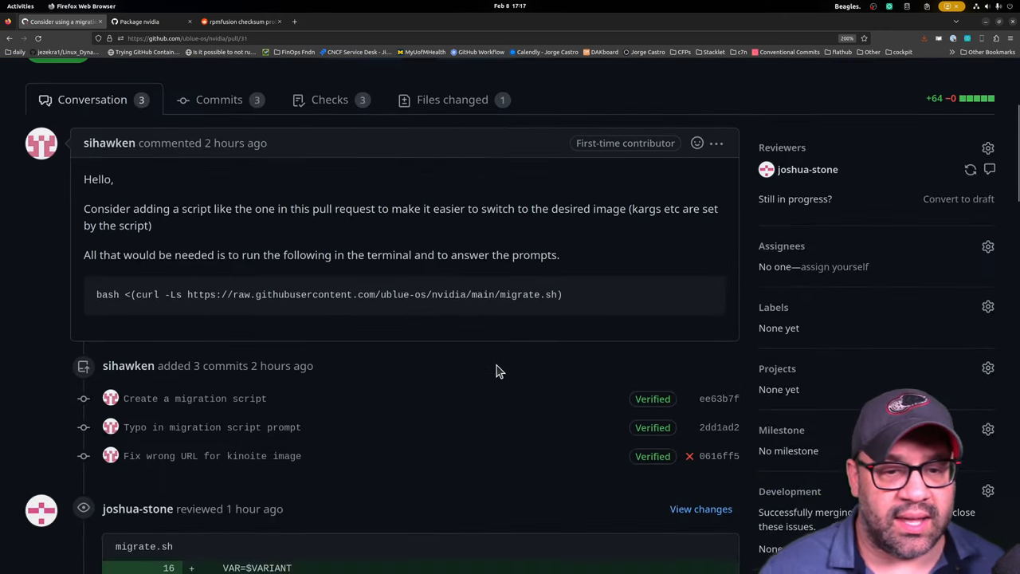
scroll(up, 3)
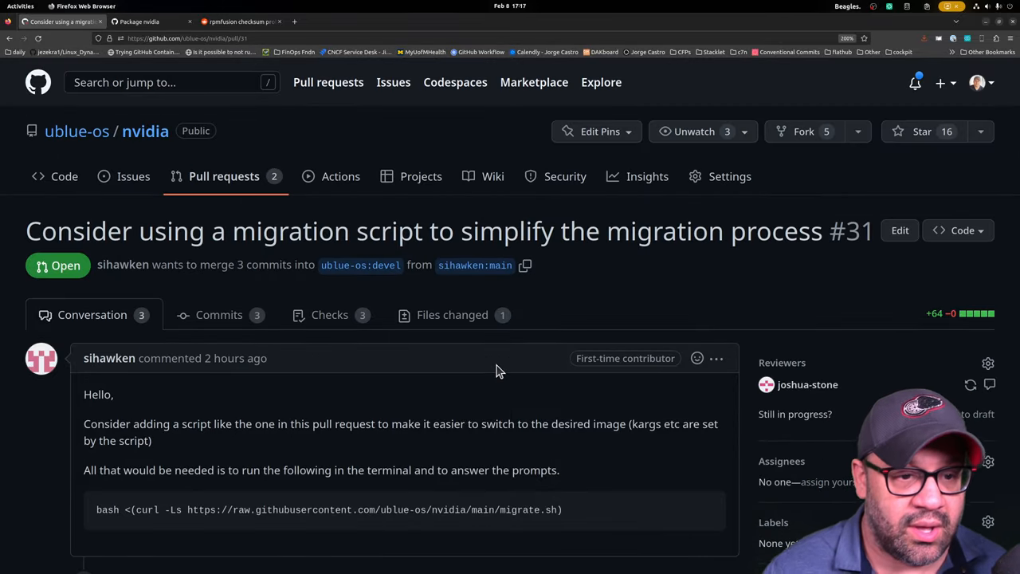
mouse_move(565, 175)
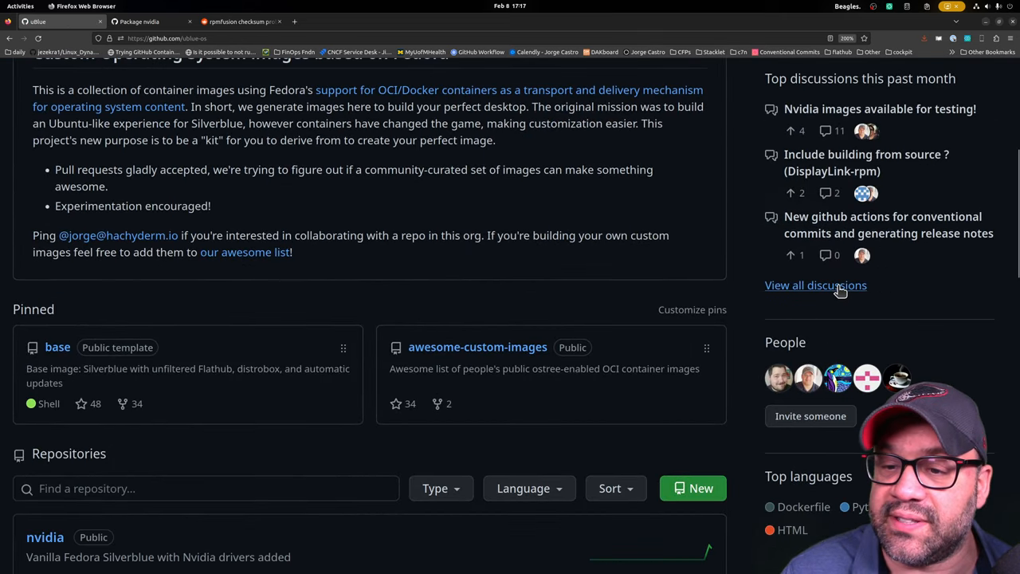
click(816, 283)
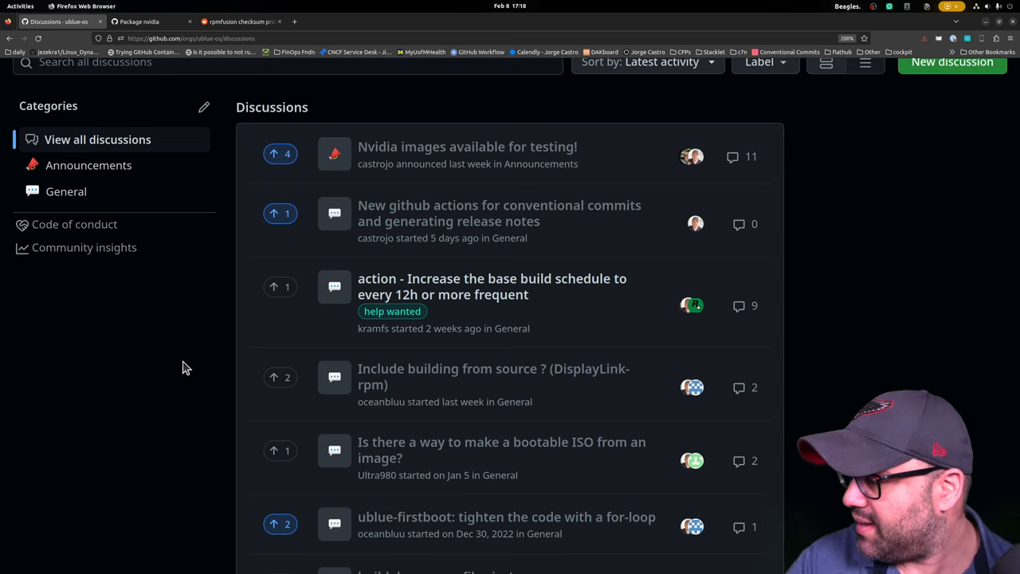
mouse_move(491, 287)
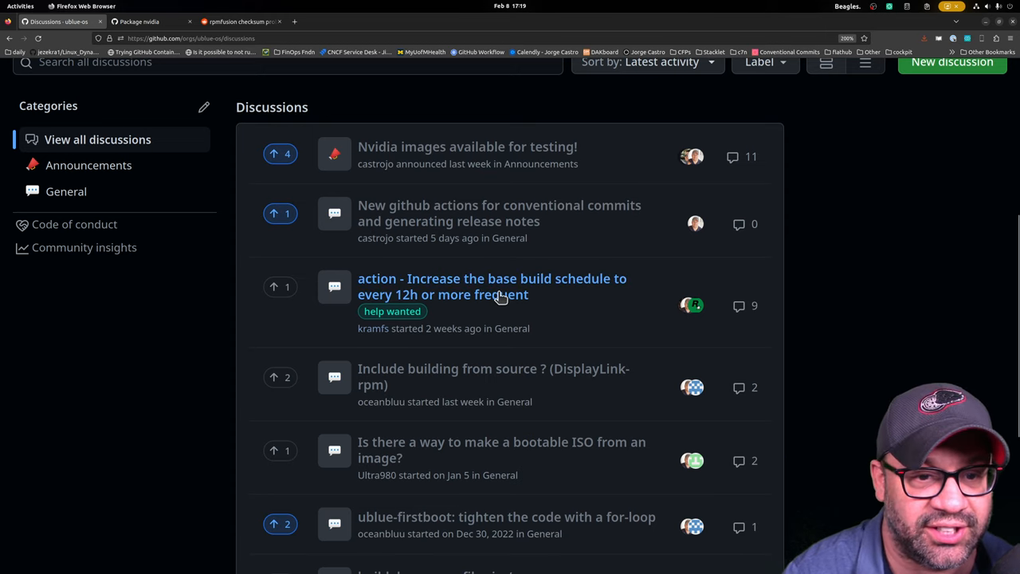